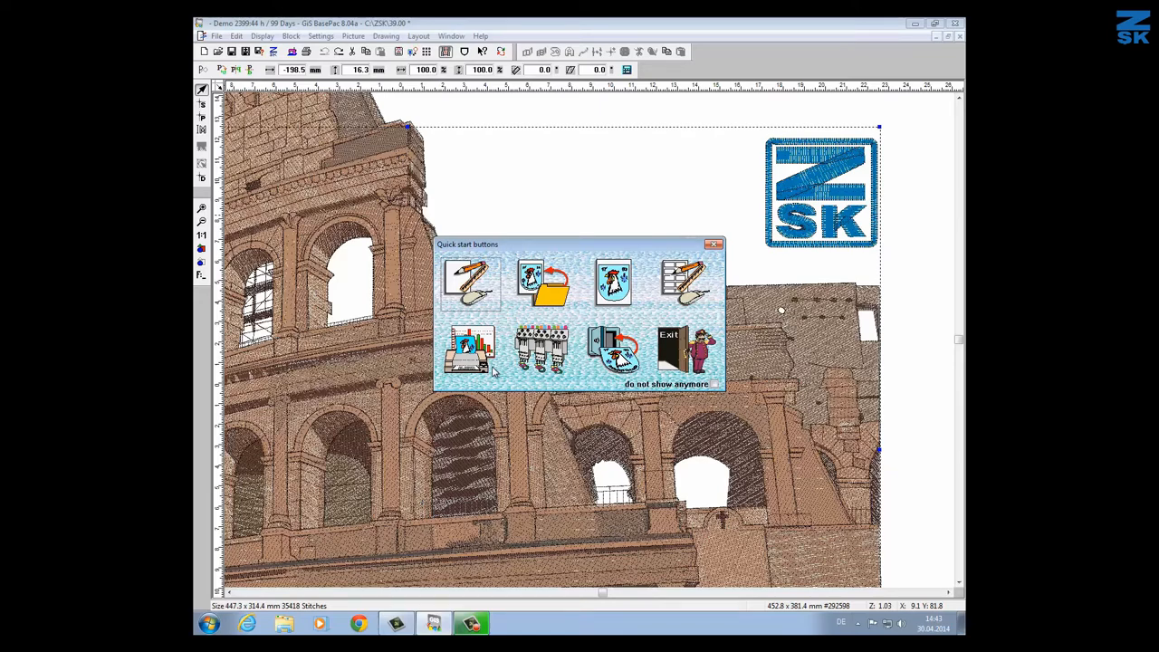
{"action": "mouse_move", "coordinate": [496, 316]}
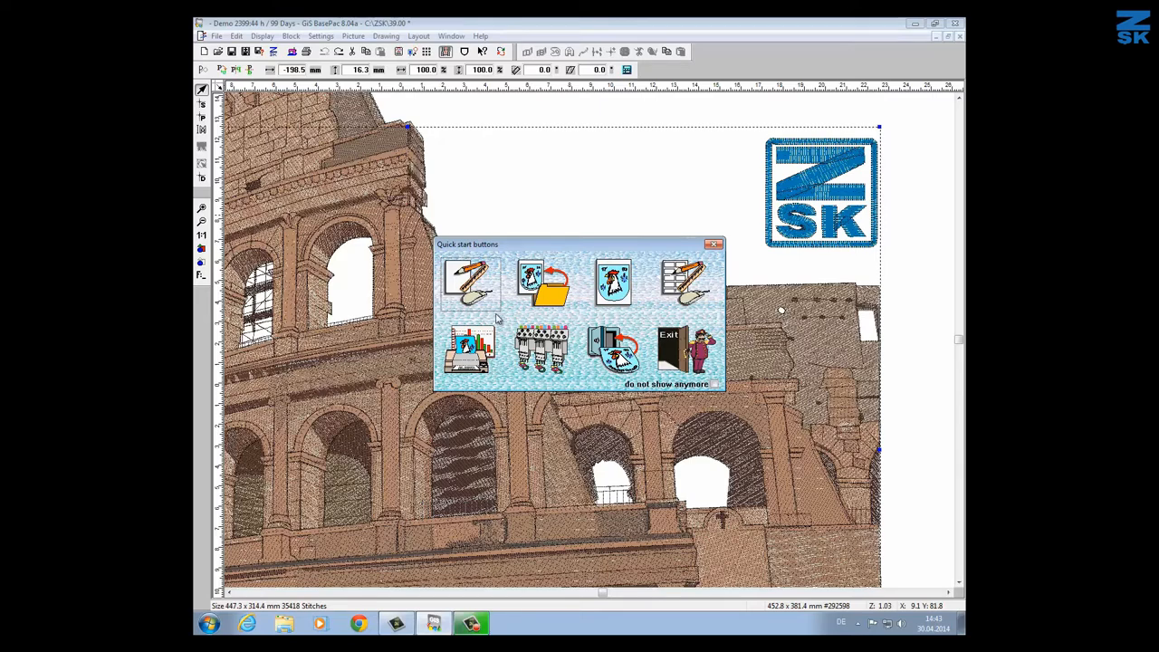
{"action": "mouse_move", "coordinate": [480, 294]}
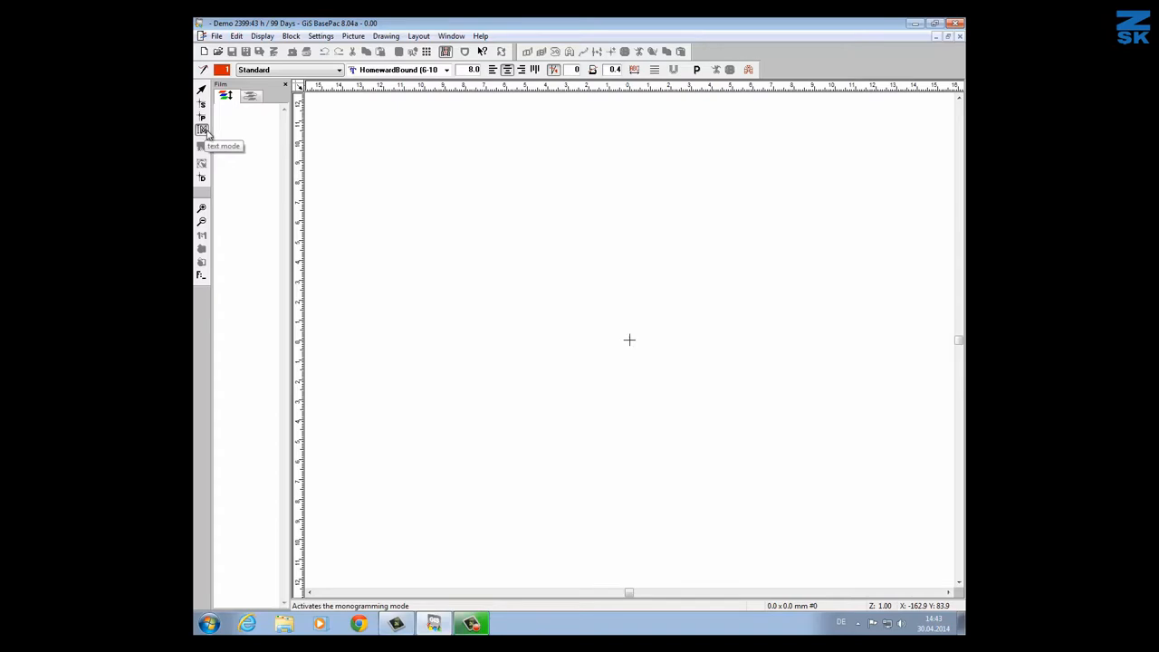
Switch to text mode and open the Font type list
{"action": "left_click", "coordinate": [202, 128]}
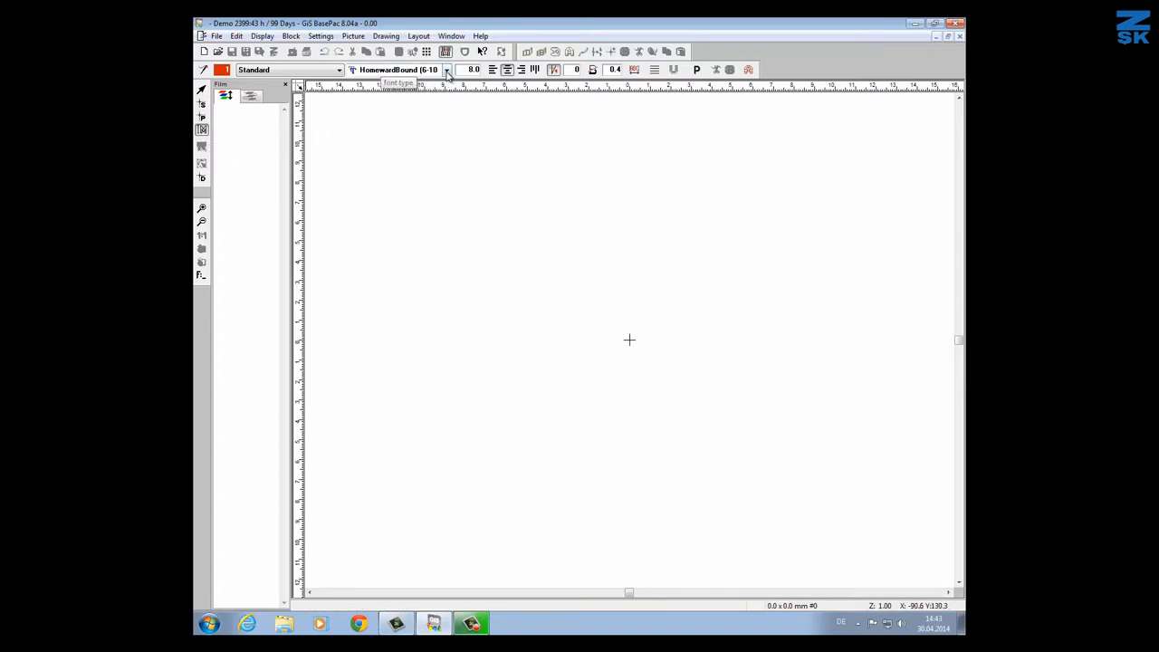
{"action": "left_click", "coordinate": [446, 69]}
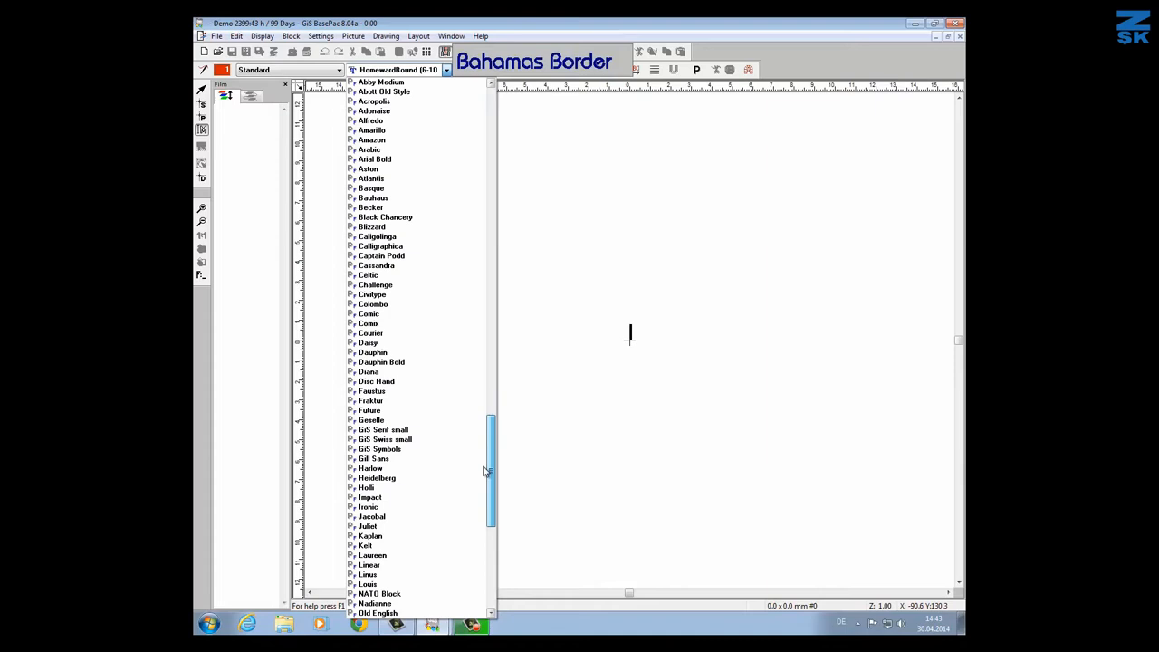
Preview Braille and Braille fill in the font list, then pick Braille
{"action": "scroll", "scroll_direction": "down", "scroll_amount": 3}
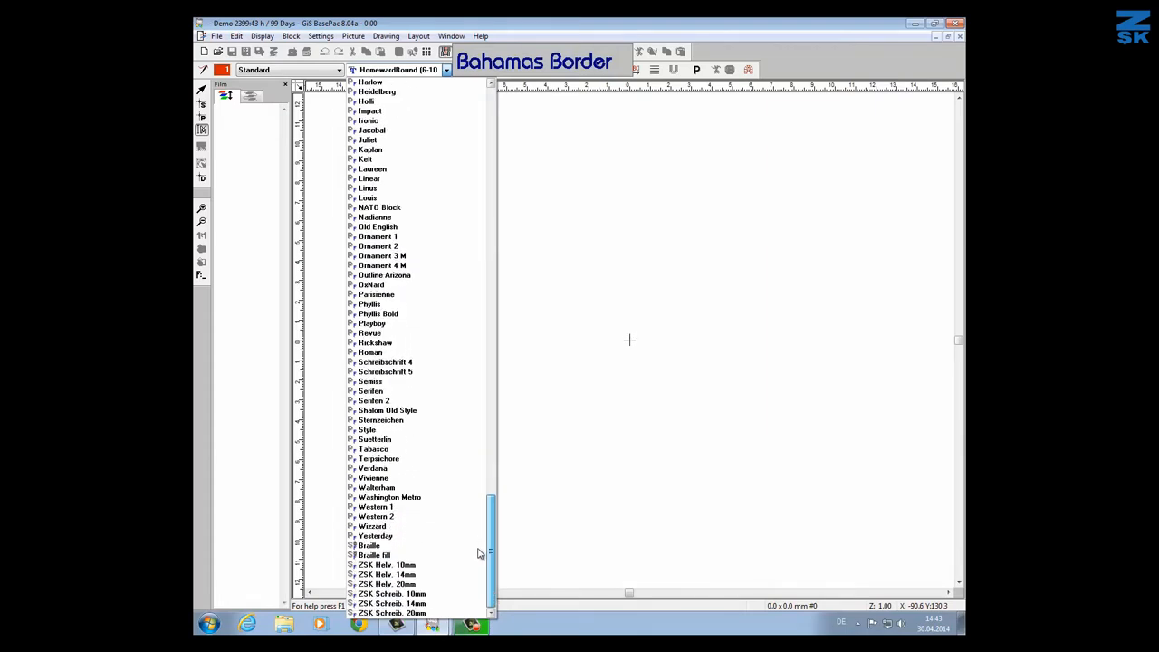
{"action": "left_click", "coordinate": [373, 554]}
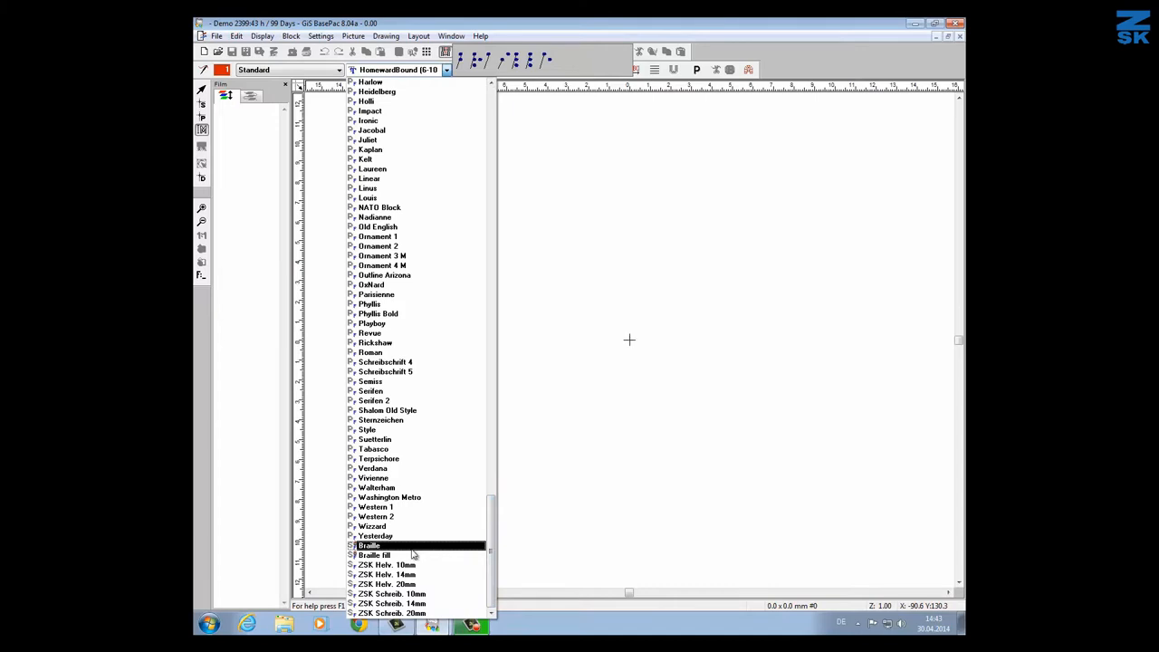
{"action": "left_click", "coordinate": [375, 555]}
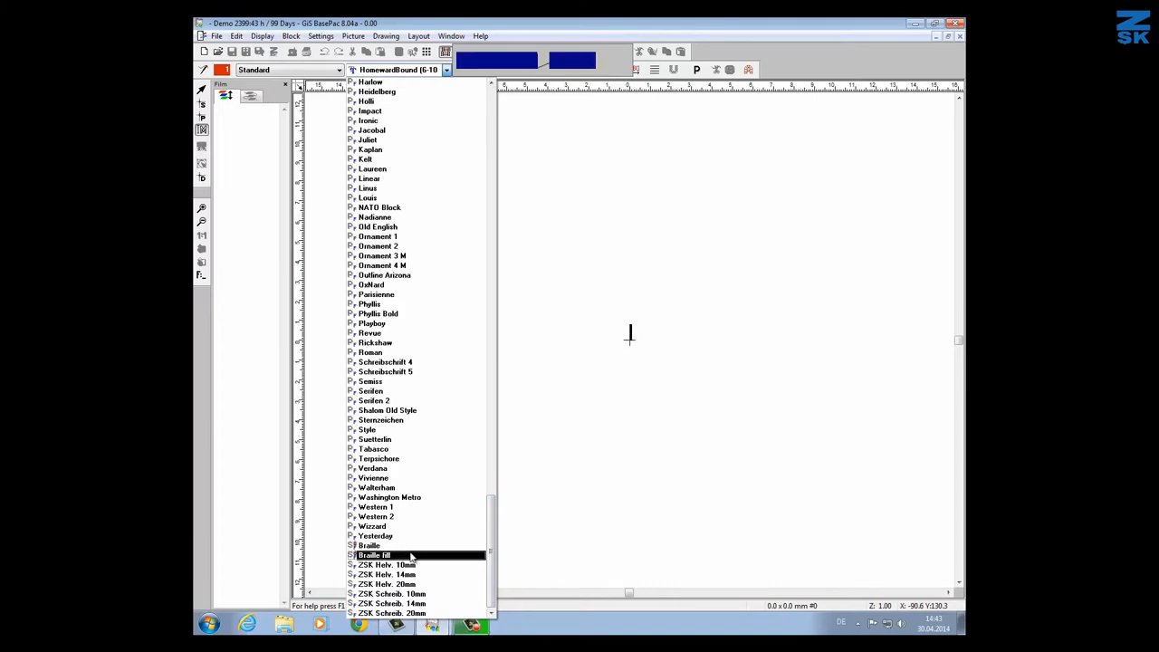
{"action": "left_click", "coordinate": [369, 545]}
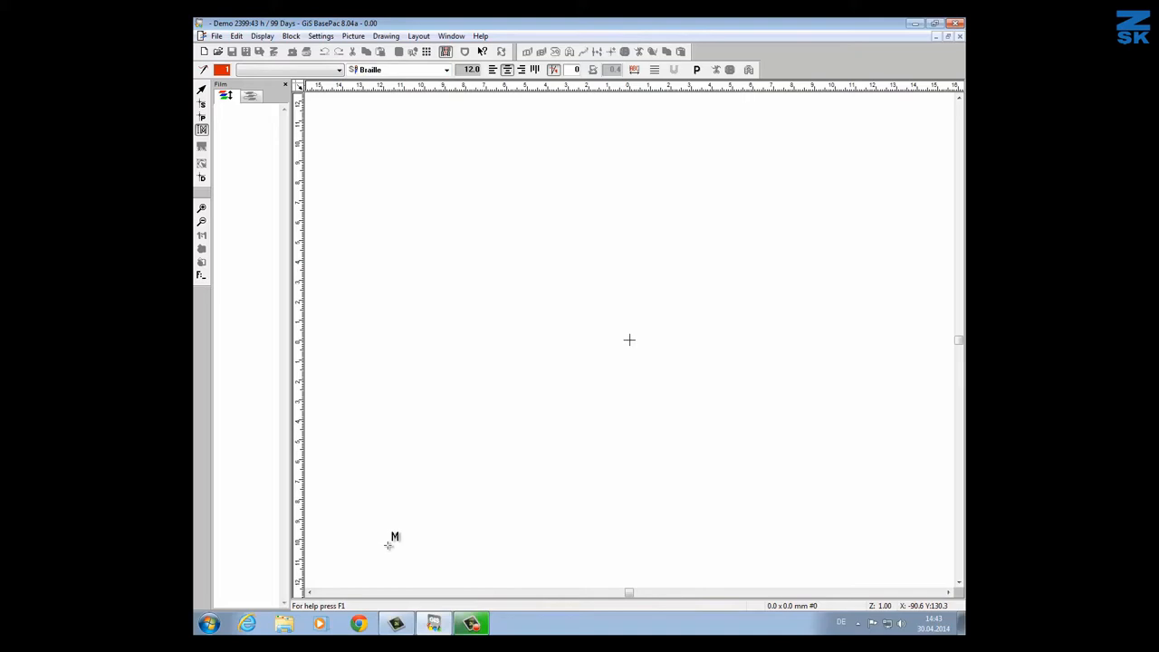
Place the ABC Braille lettering at the chosen start point on the canvas
{"action": "left_click", "coordinate": [629, 340]}
{"action": "type", "text": "abc"}
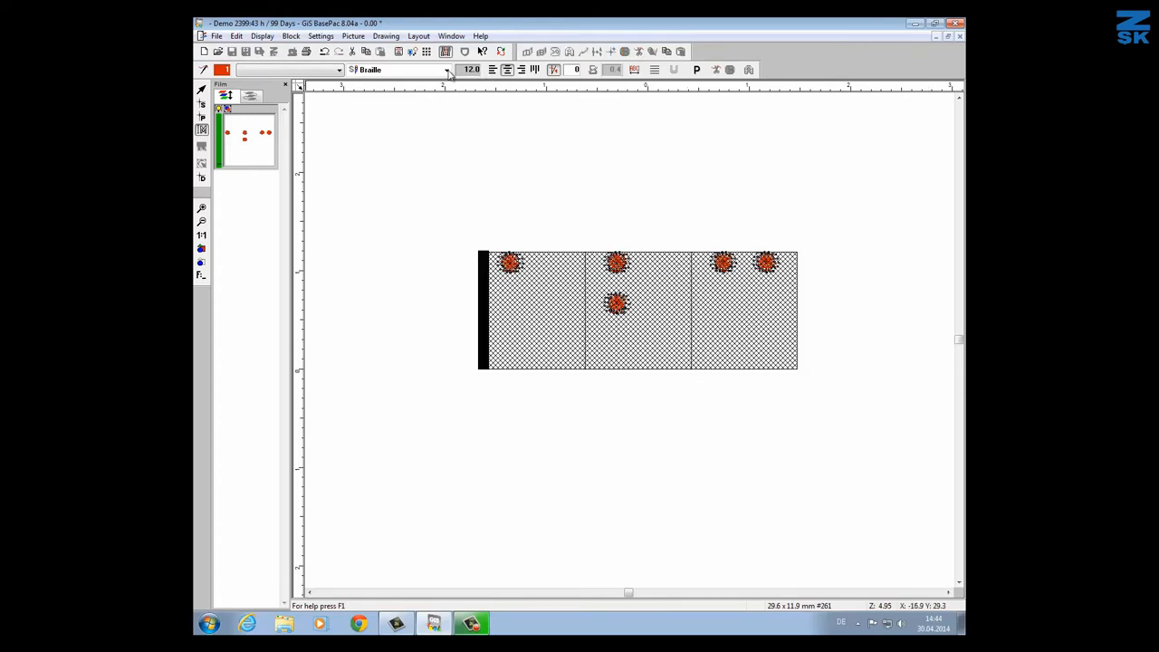
{"action": "left_click", "coordinate": [446, 70]}
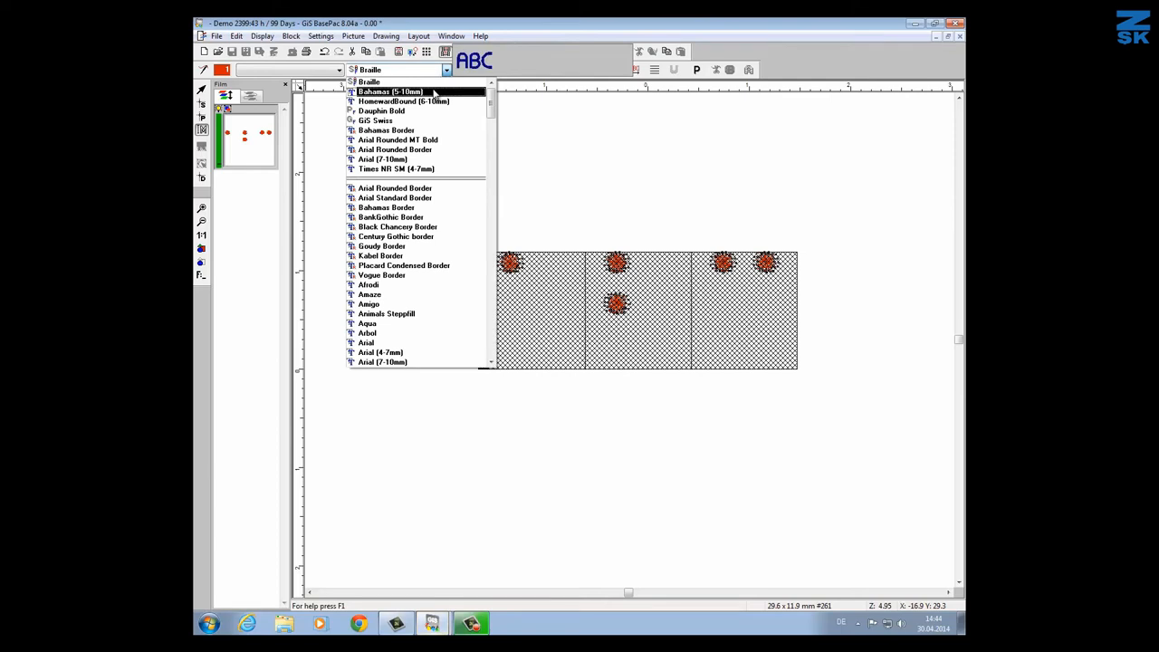
{"action": "left_click", "coordinate": [389, 90]}
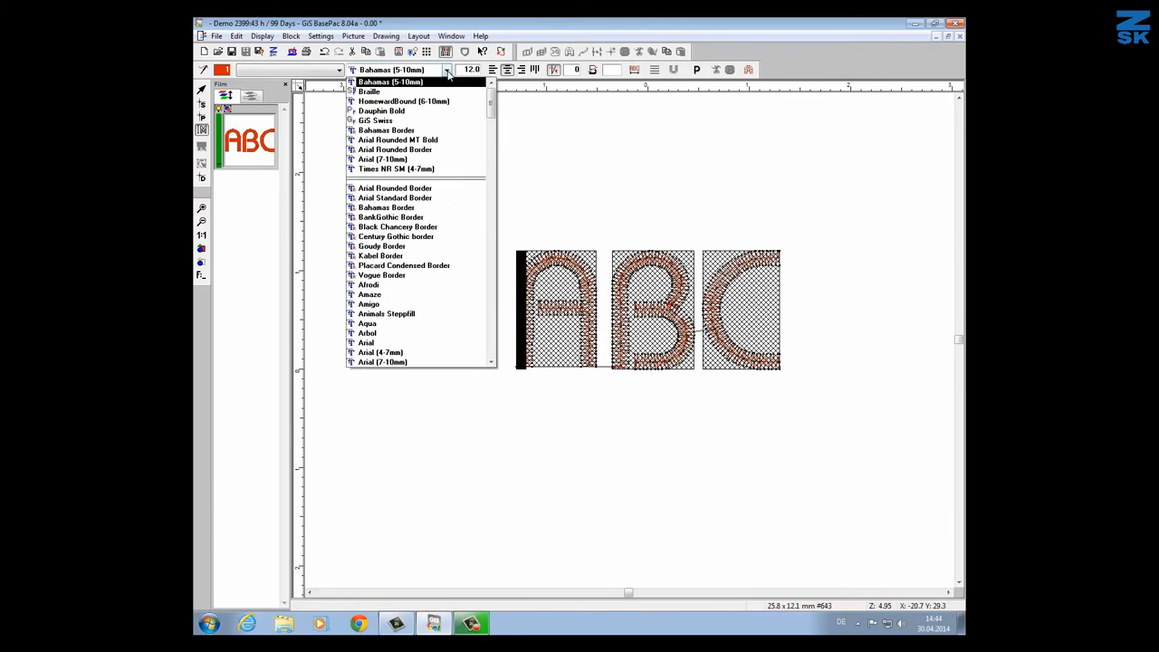
{"action": "left_click", "coordinate": [368, 91]}
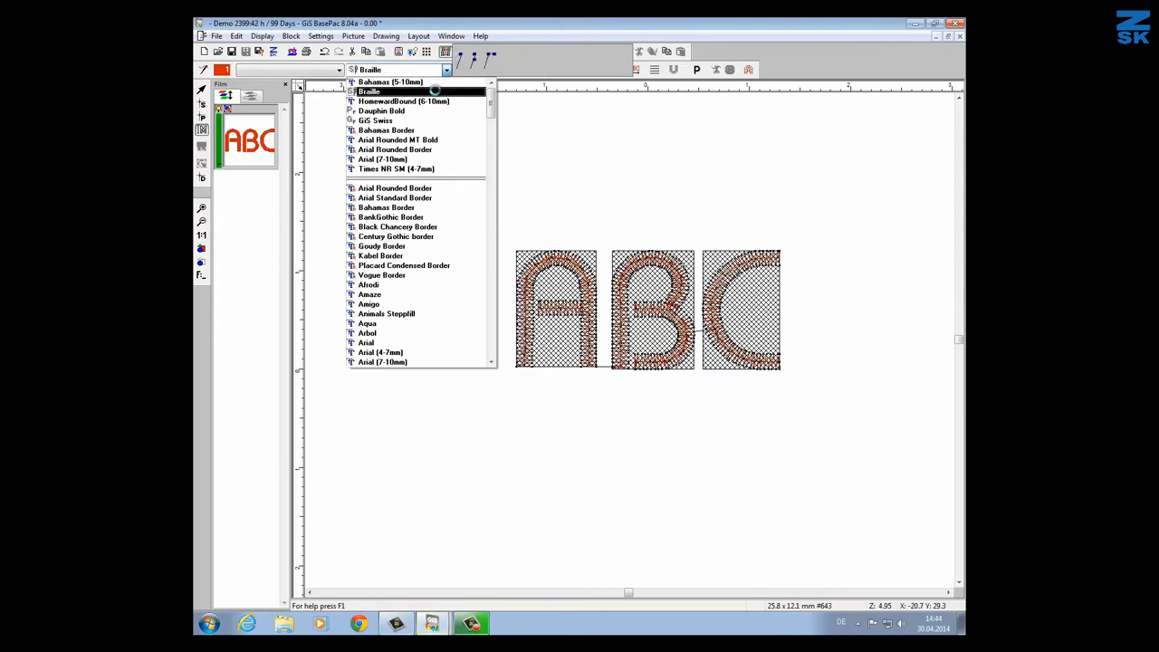
{"action": "left_click", "coordinate": [368, 91]}
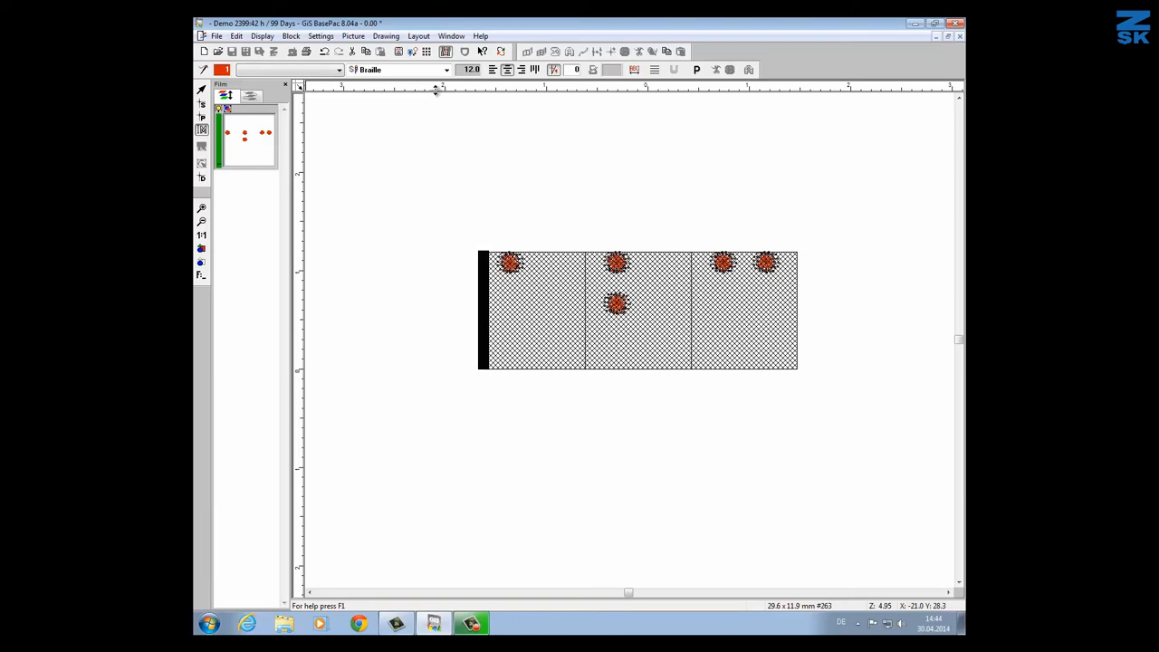
{"action": "mouse_move", "coordinate": [445, 70]}
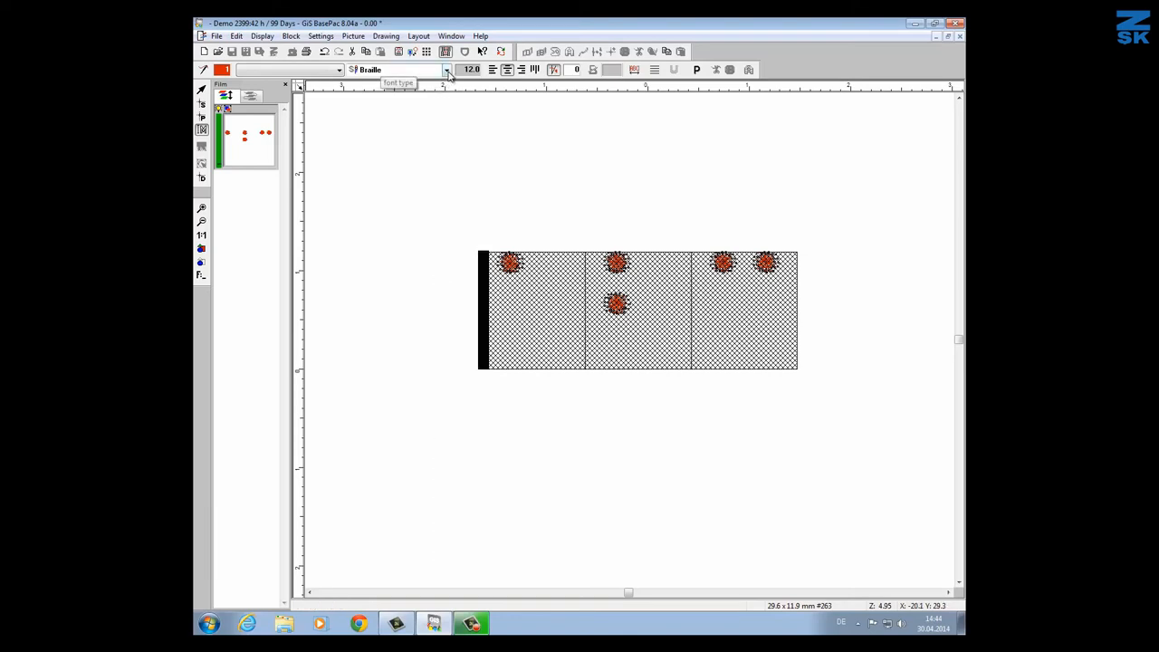
Change the ABC lettering's font from Braille to Braille fill
{"action": "left_click", "coordinate": [446, 69]}
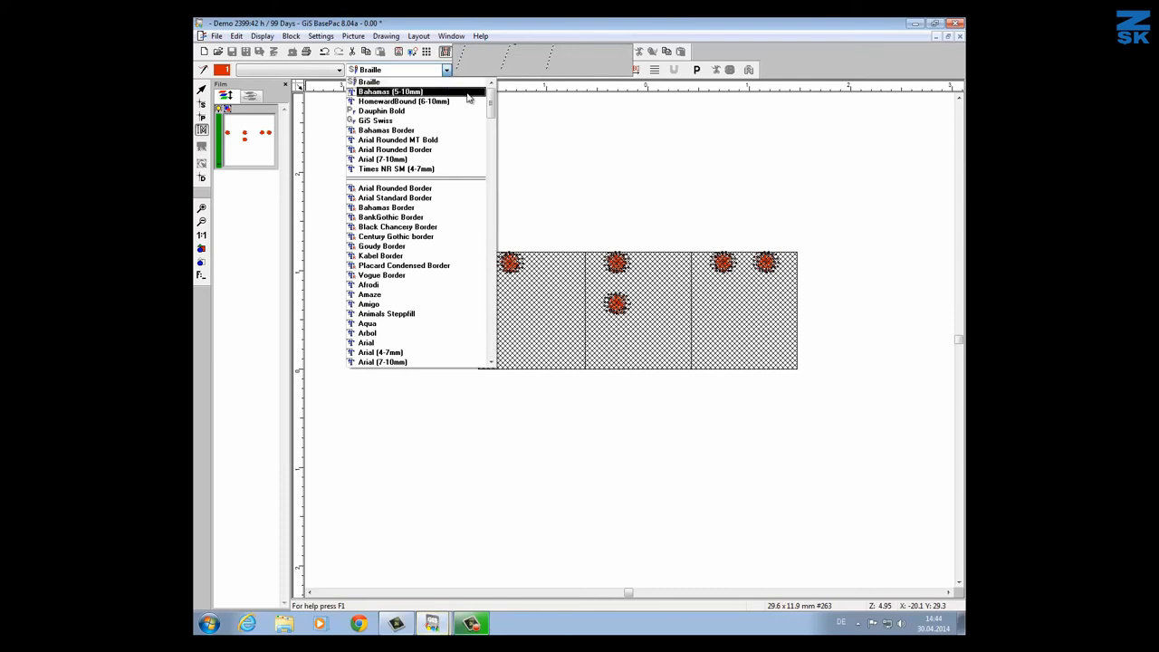
{"action": "scroll", "scroll_direction": "down", "scroll_amount": 3}
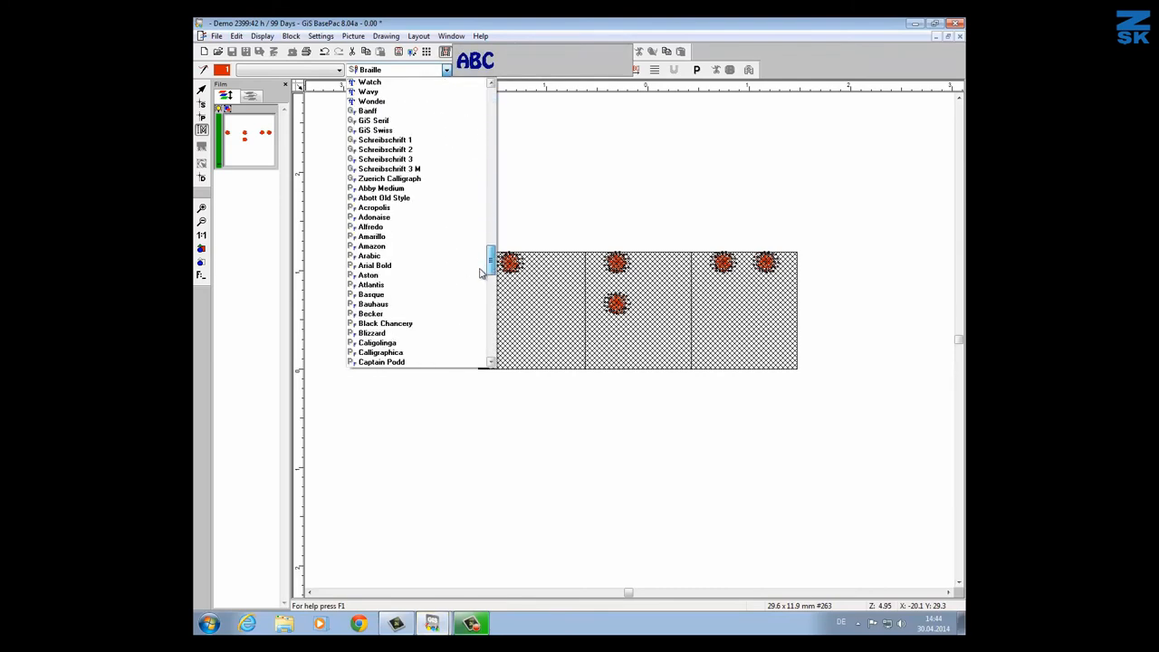
{"action": "scroll", "scroll_direction": "down", "scroll_amount": 3}
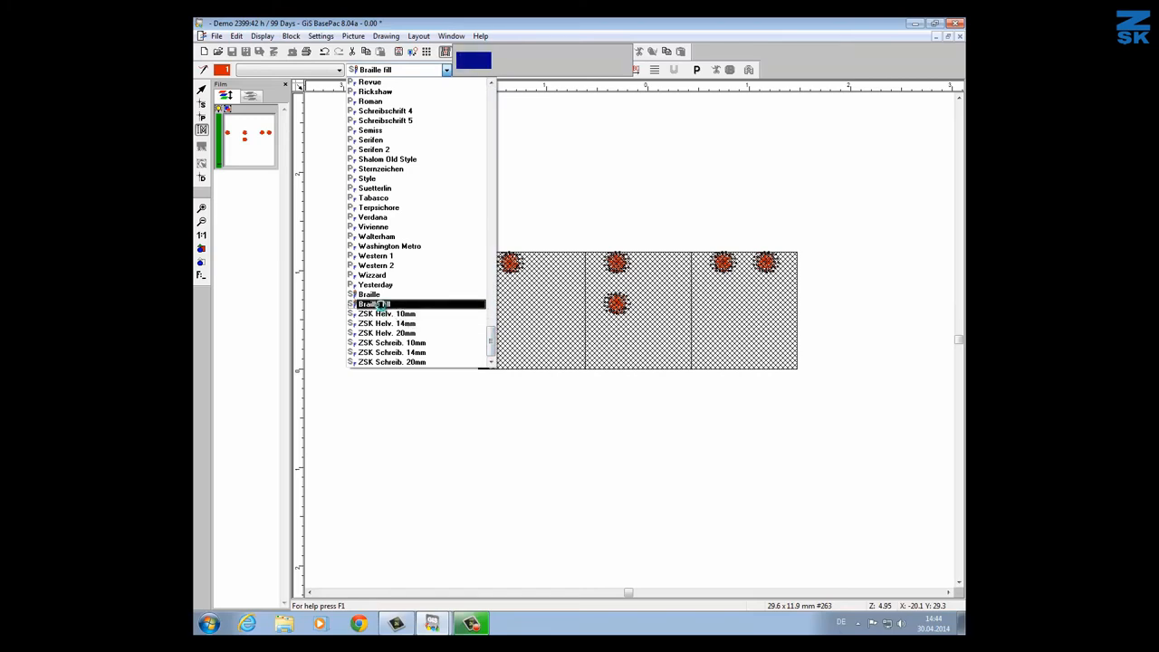
{"action": "left_click", "coordinate": [387, 303]}
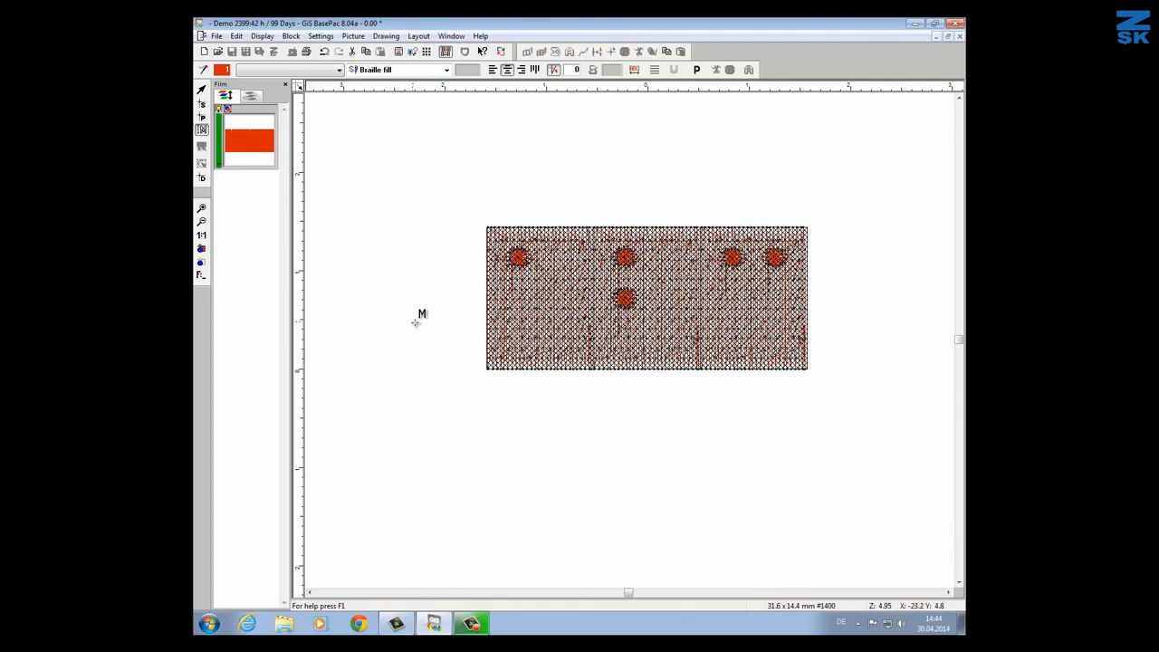